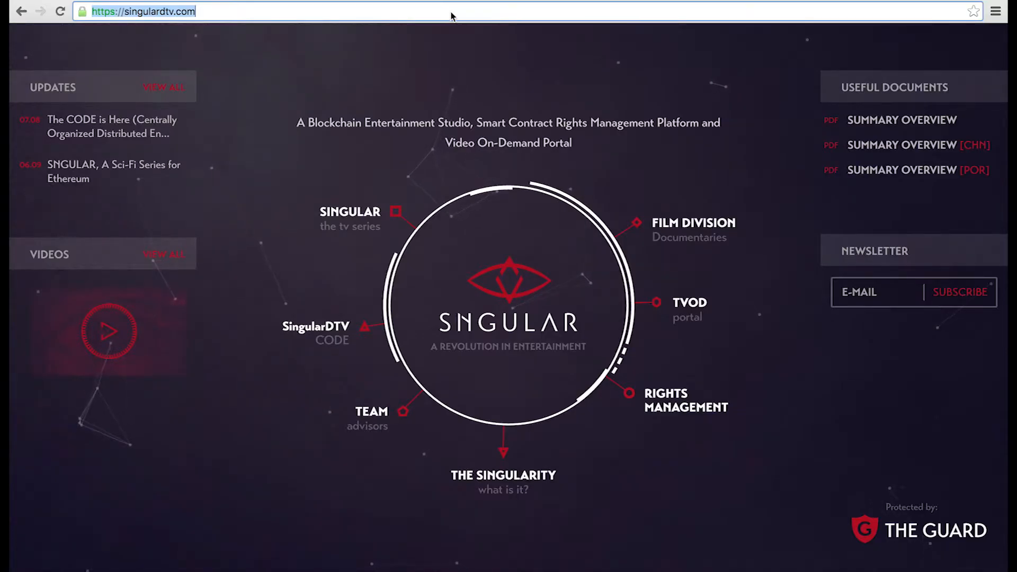
# Load singulardtv.com/lightwallet in the browser address bar
pyautogui.write('/lightwallet#')
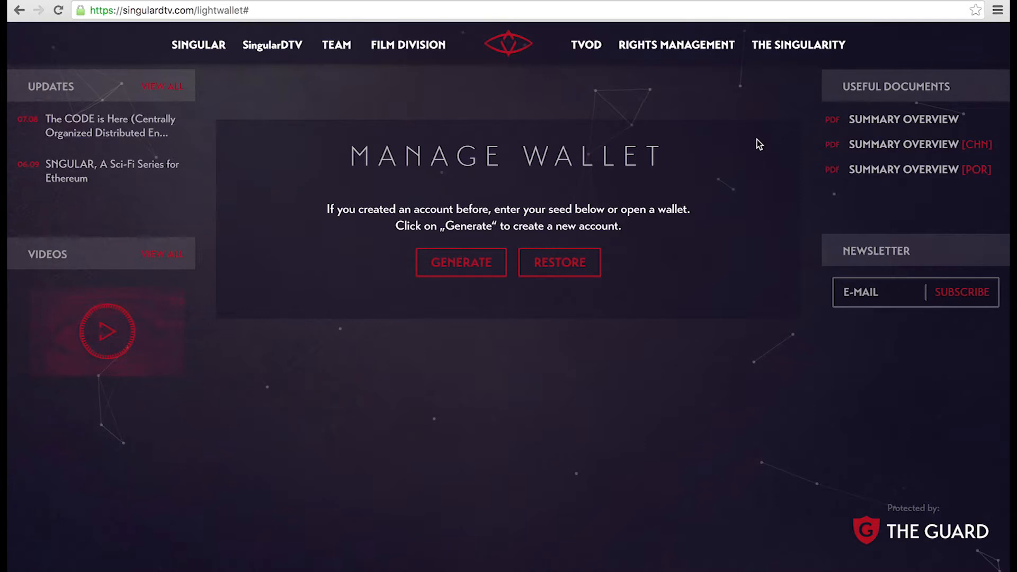
pyautogui.click(461, 262)
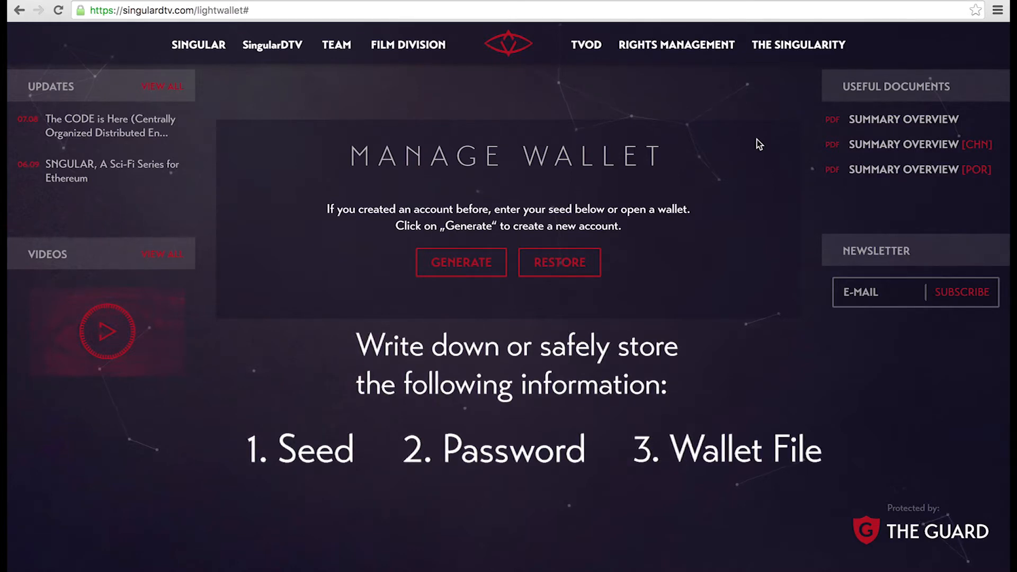
pyautogui.moveTo(532, 243)
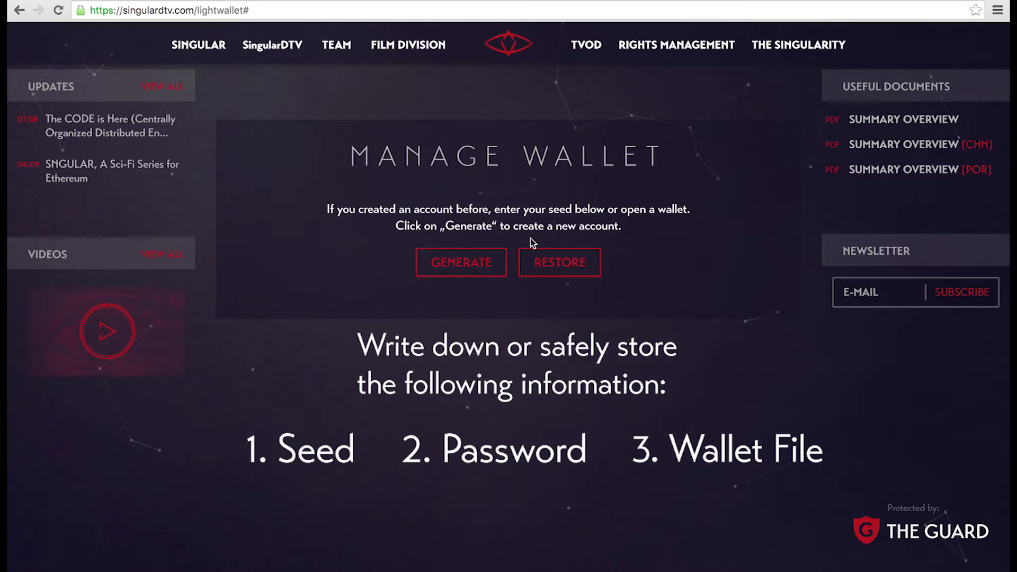
pyautogui.moveTo(462, 263)
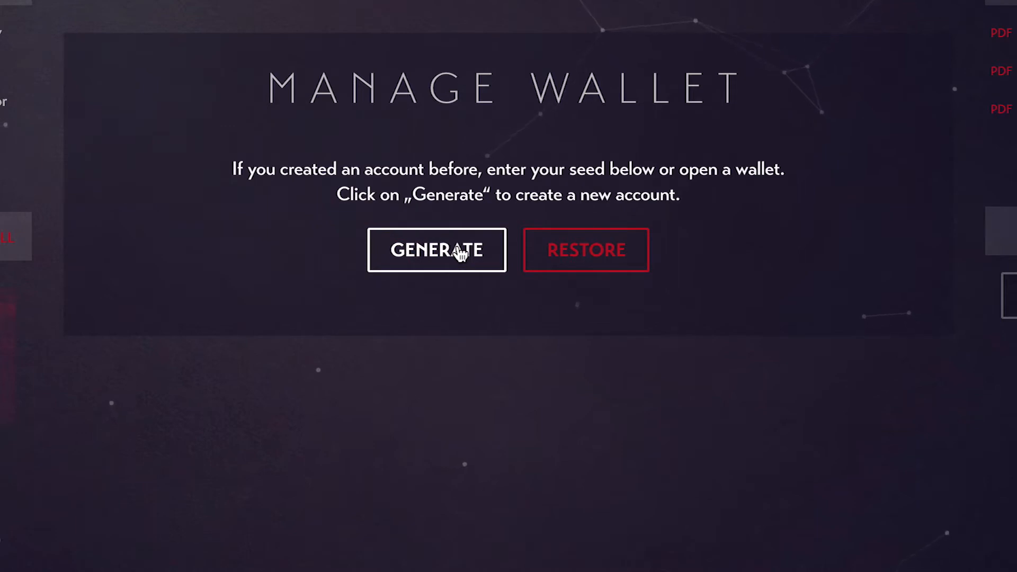
# Start generating a new wallet account
pyautogui.click(437, 249)
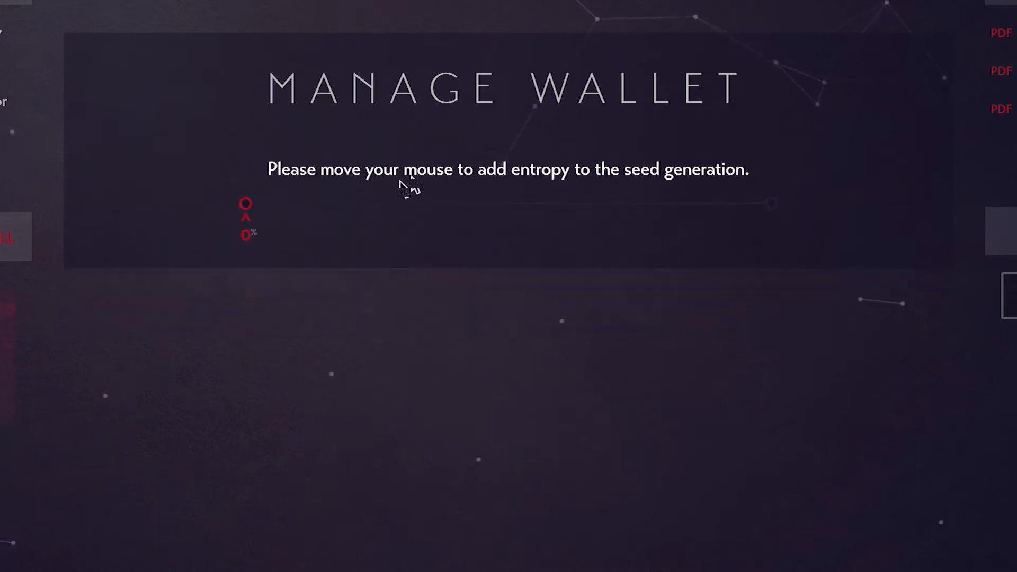
pyautogui.moveTo(690, 239)
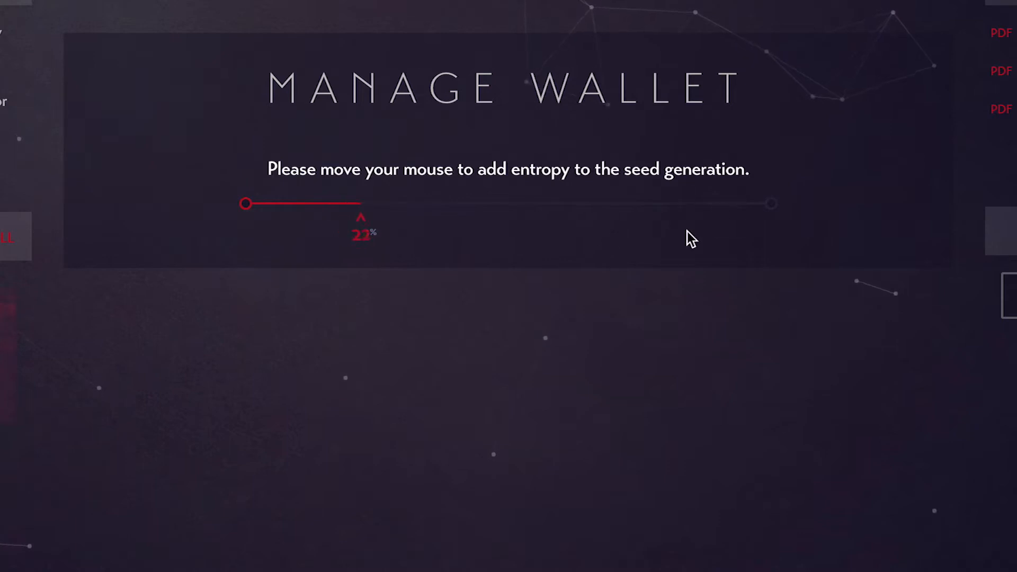
pyautogui.moveTo(500, 227)
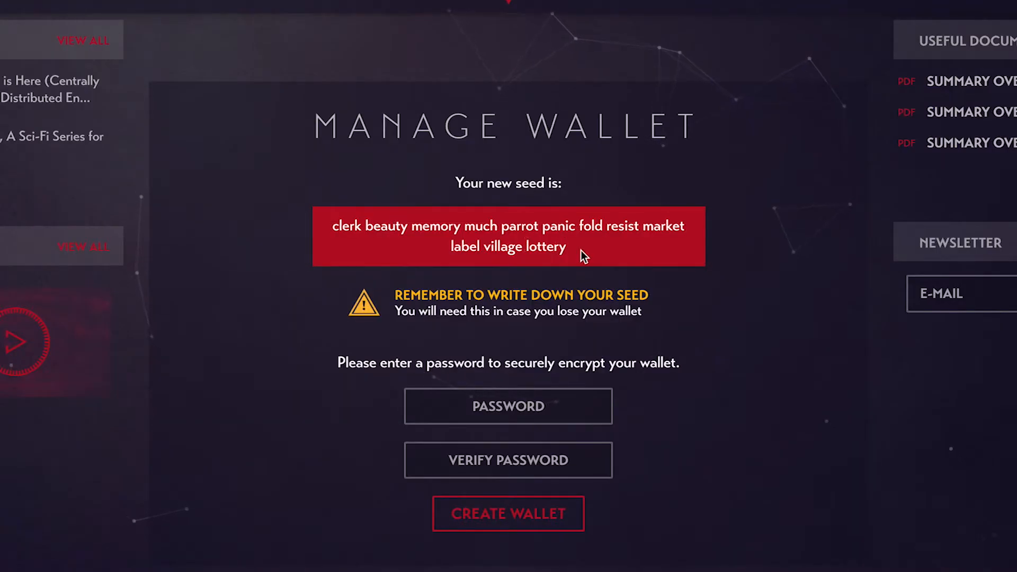
# Select the generated twelve-word seed phrase so it can be copied
pyautogui.moveTo(332, 226); pyautogui.dragTo(566, 246)
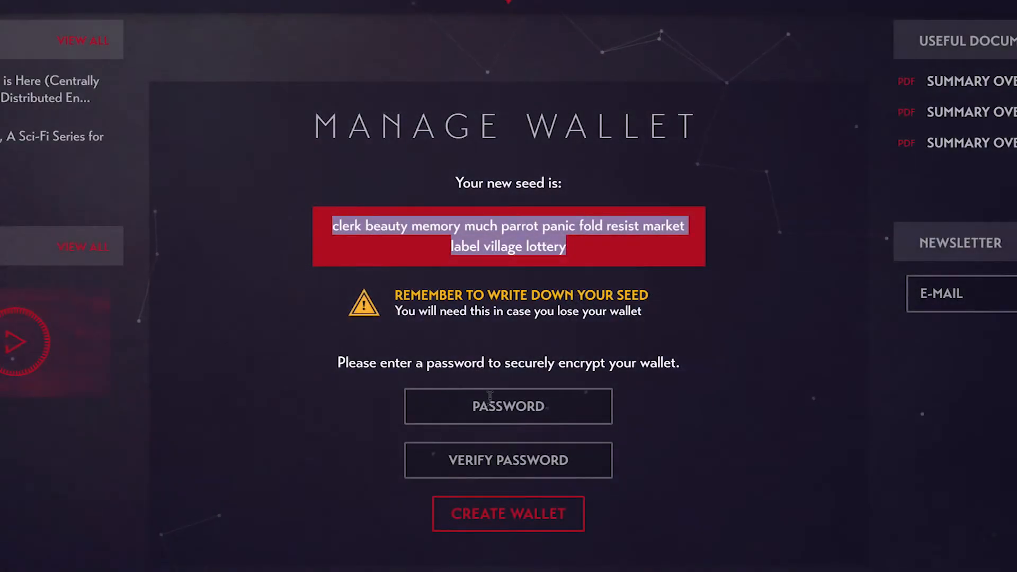
# Enter and verify a wallet password, then create the encrypted wallet
pyautogui.click(508, 407)
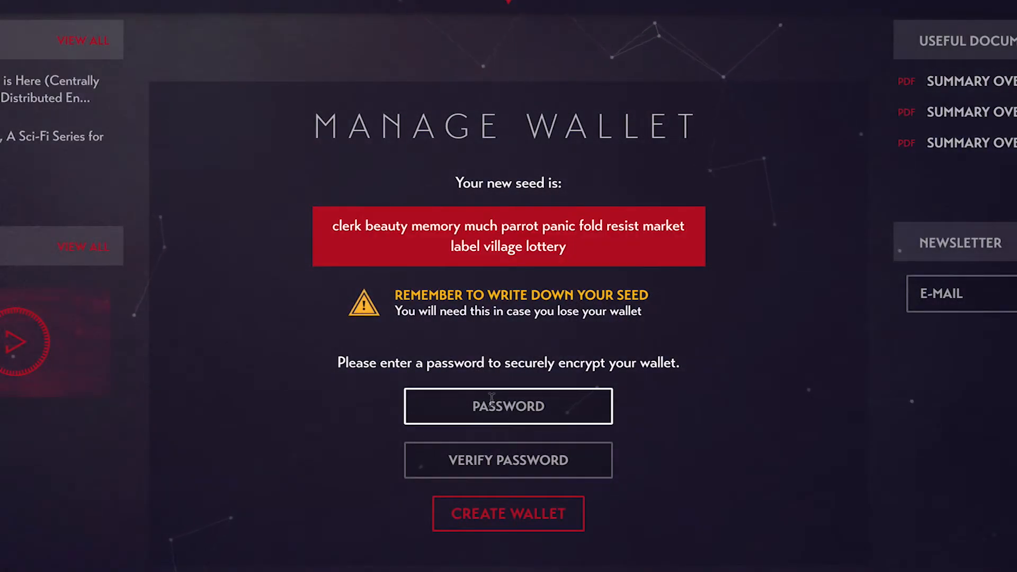
pyautogui.write('••••')
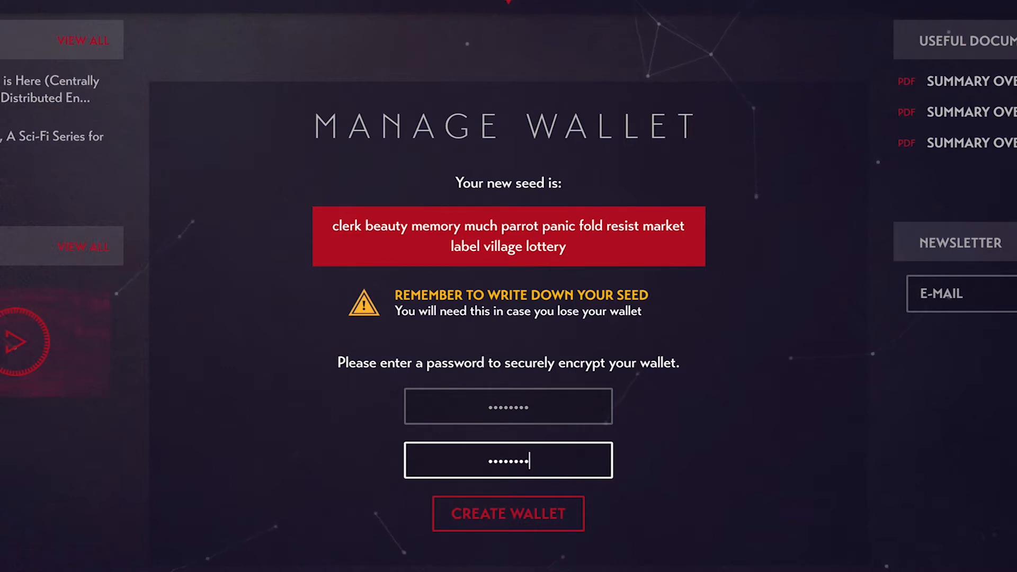
pyautogui.click(508, 513)
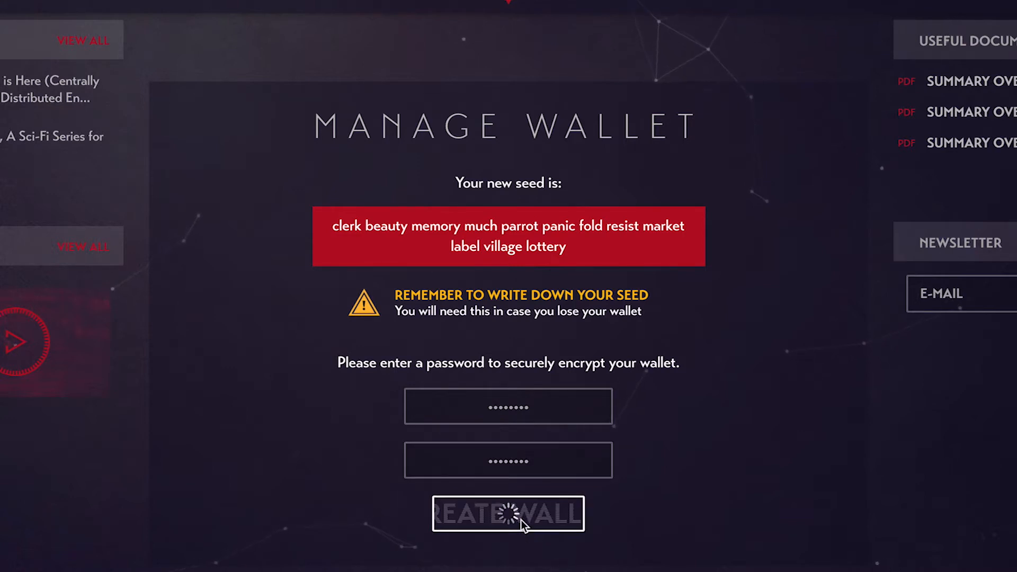
pyautogui.click(508, 514)
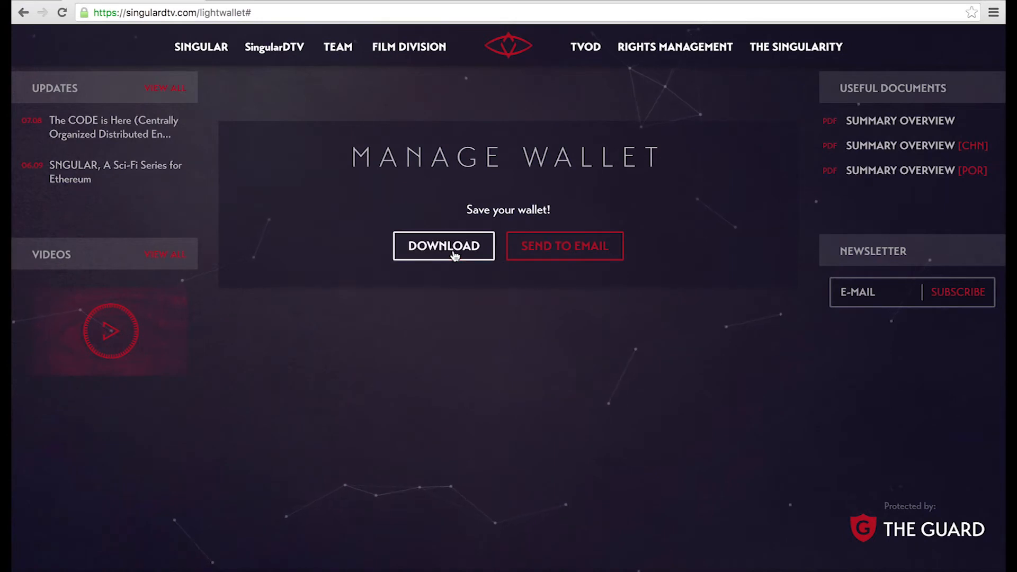
pyautogui.click(444, 246)
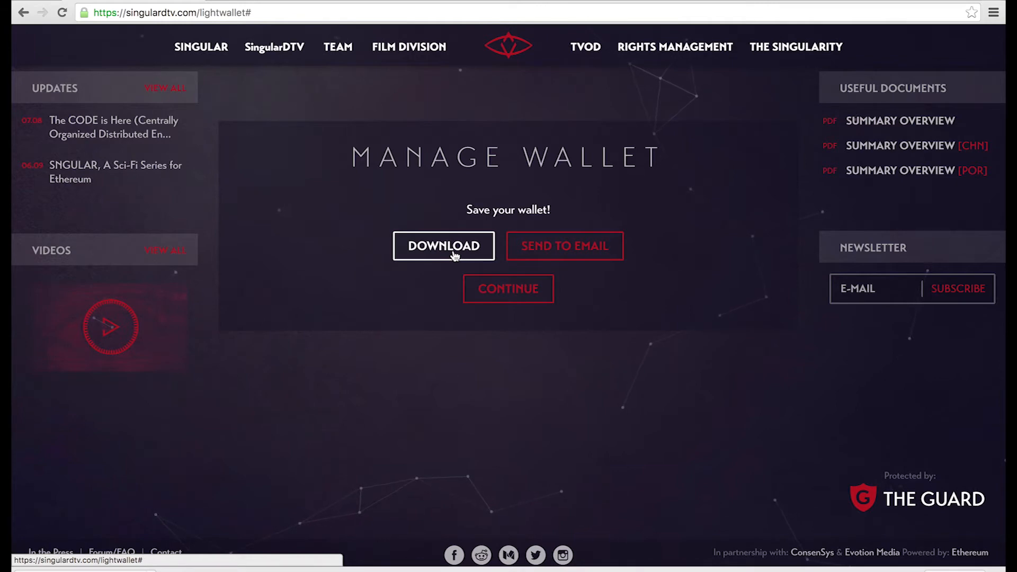
pyautogui.moveTo(713, 189)
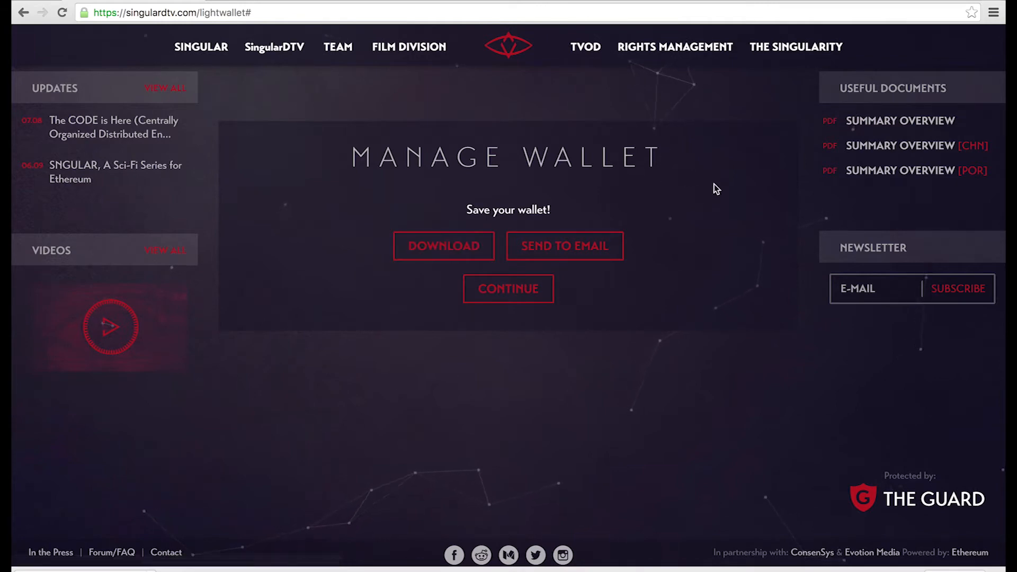
pyautogui.moveTo(564, 246)
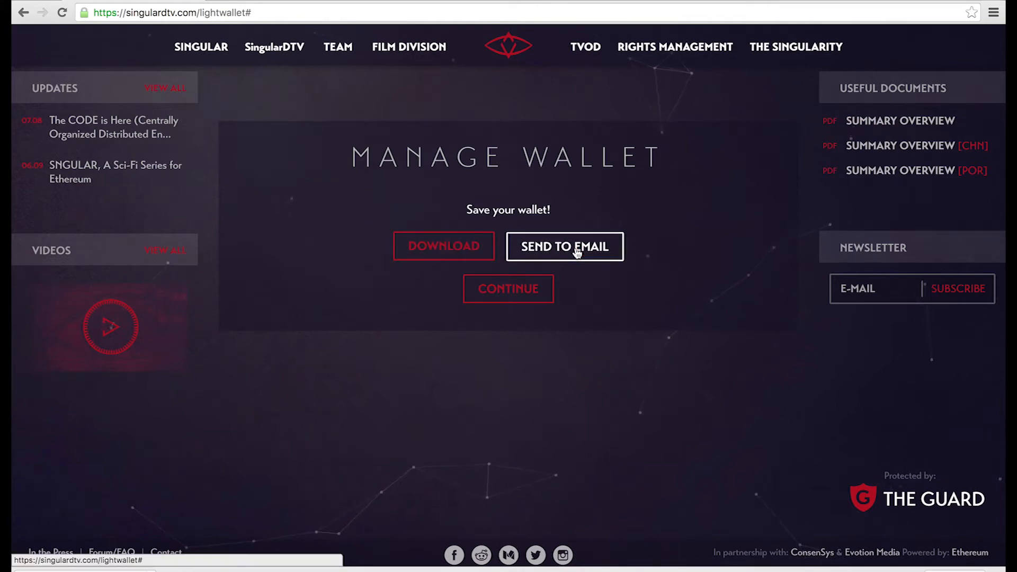
pyautogui.click(563, 247)
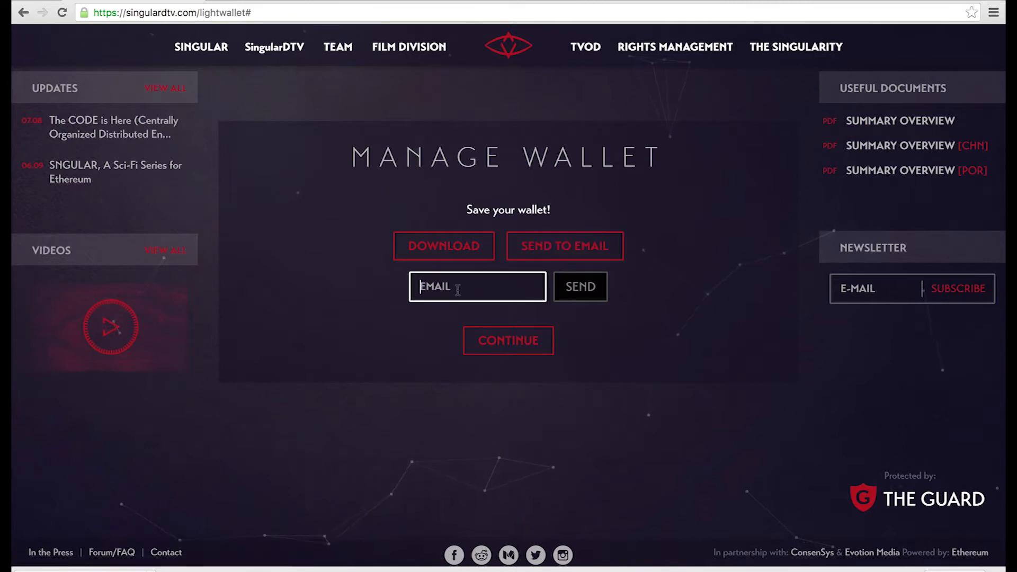
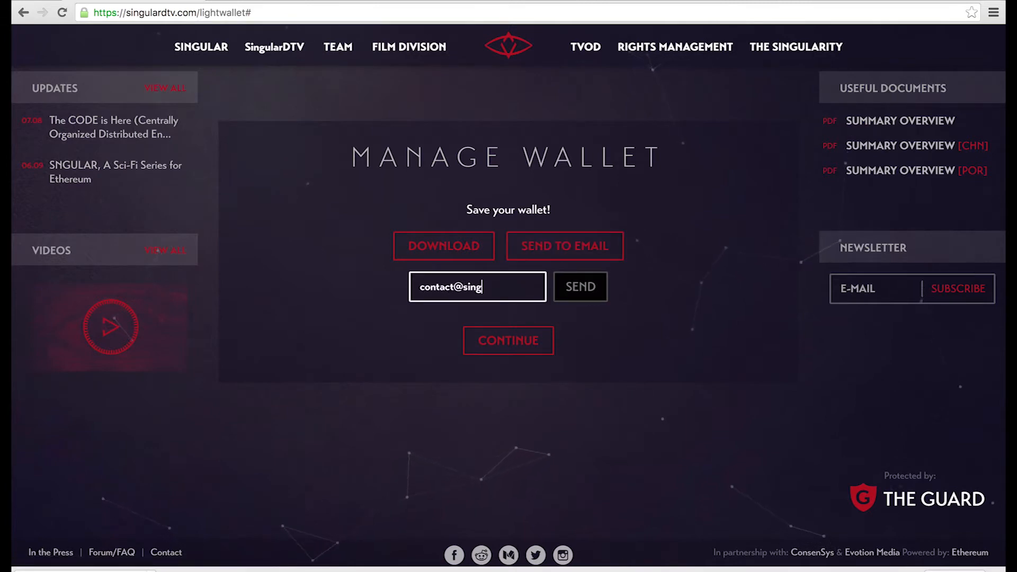
pyautogui.click(580, 287)
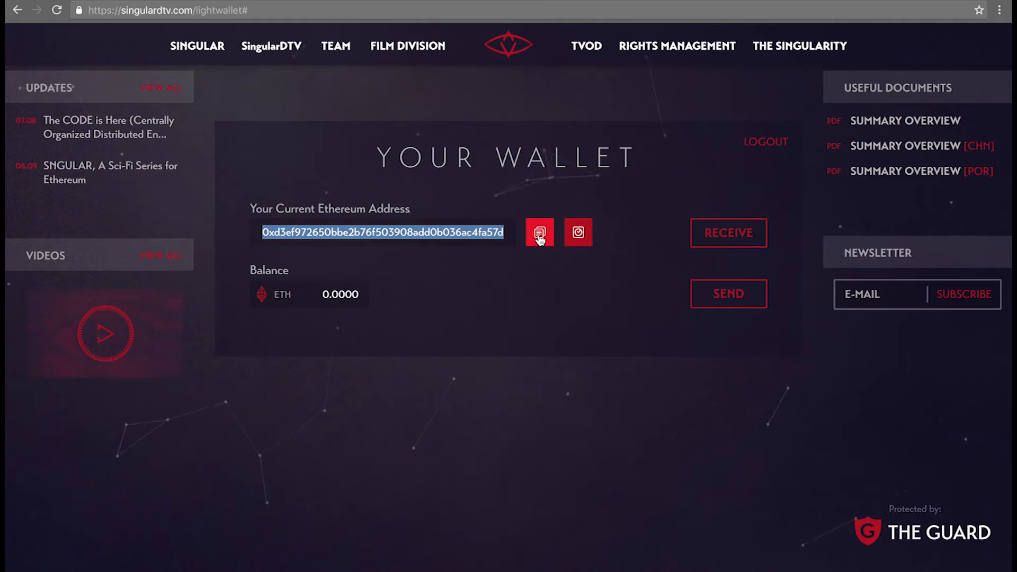
# Copy the new wallet's Ethereum address to the clipboard
pyautogui.click(540, 232)
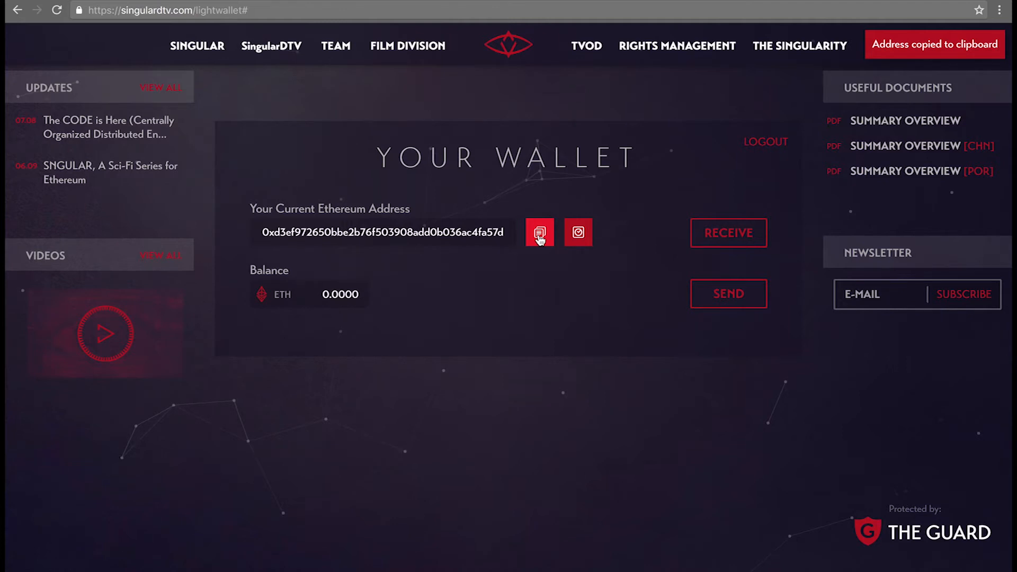
pyautogui.moveTo(578, 232)
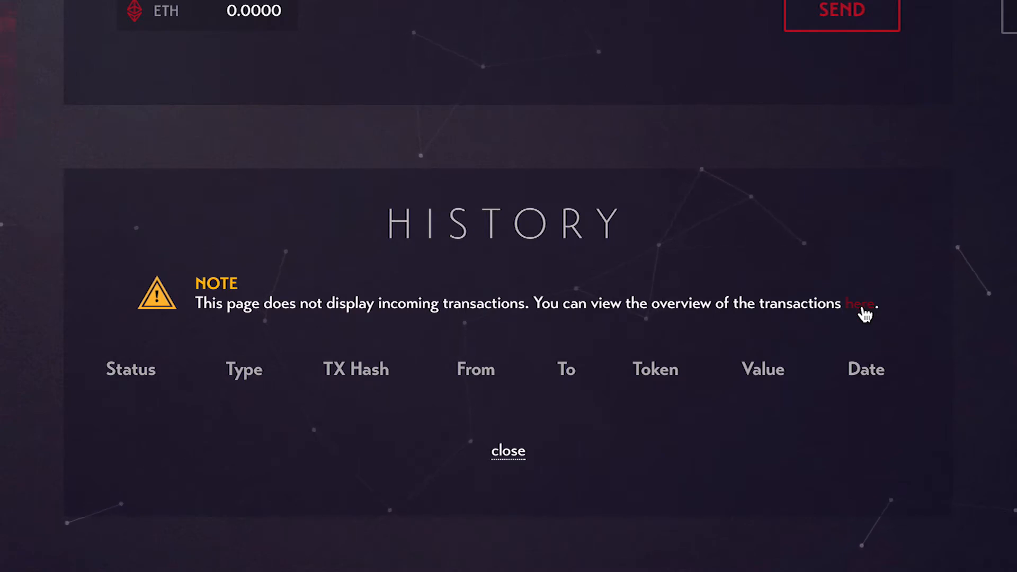
# Close the empty transaction History table
pyautogui.click(862, 303)
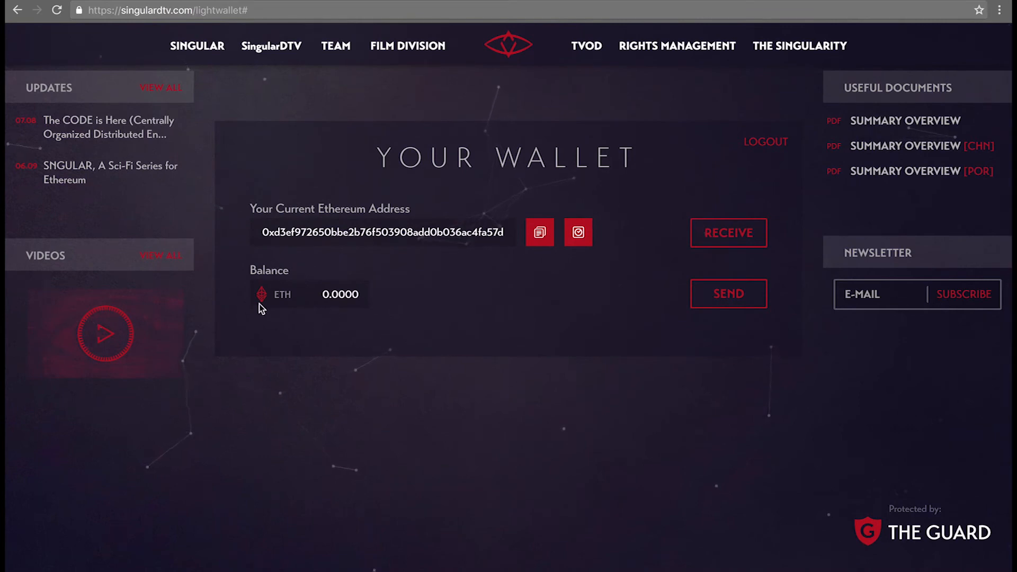
pyautogui.moveTo(515, 286)
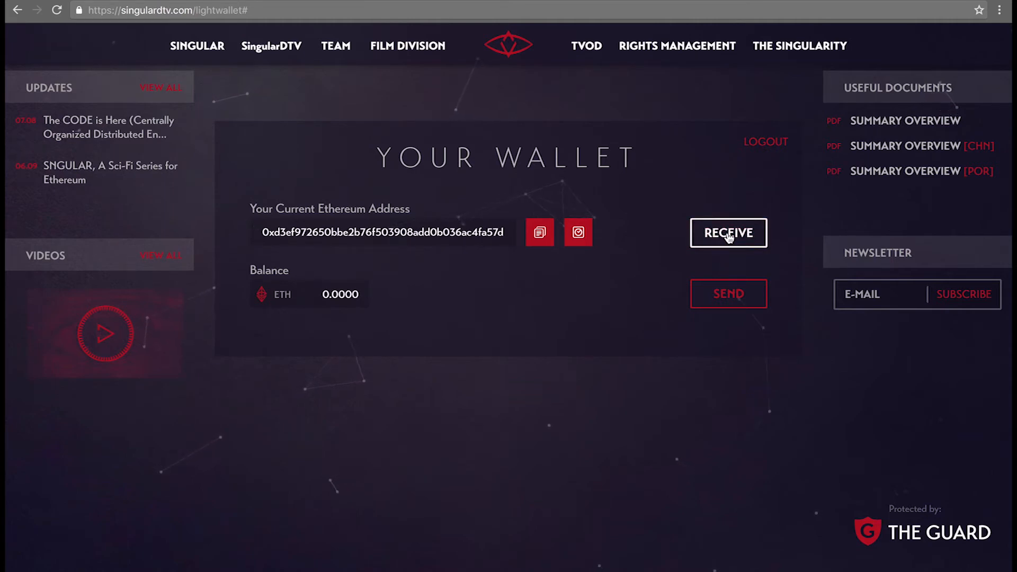
# Copy the deposit address under Receive and follow the ShapeShift link
pyautogui.click(728, 233)
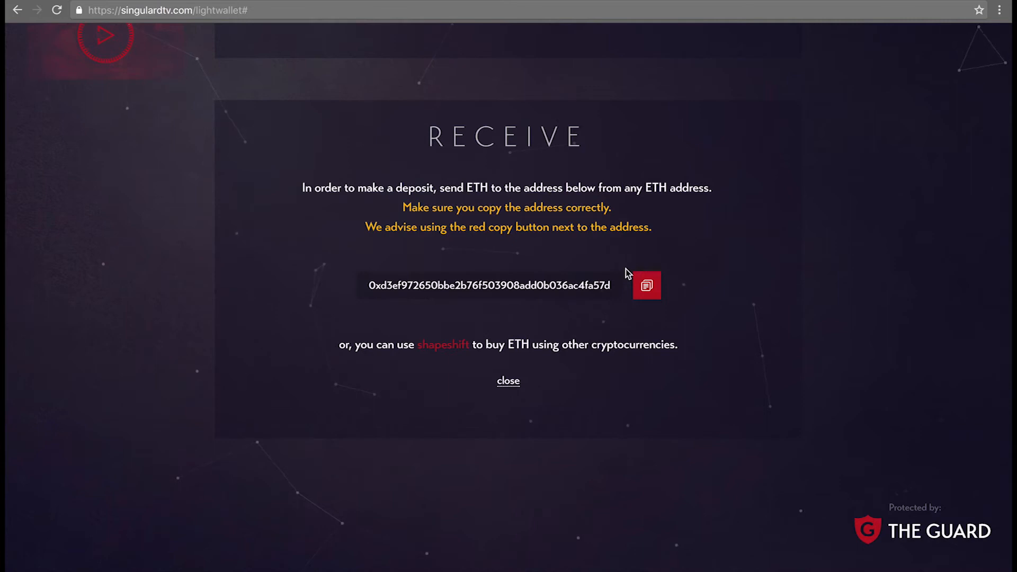
pyautogui.moveTo(647, 287)
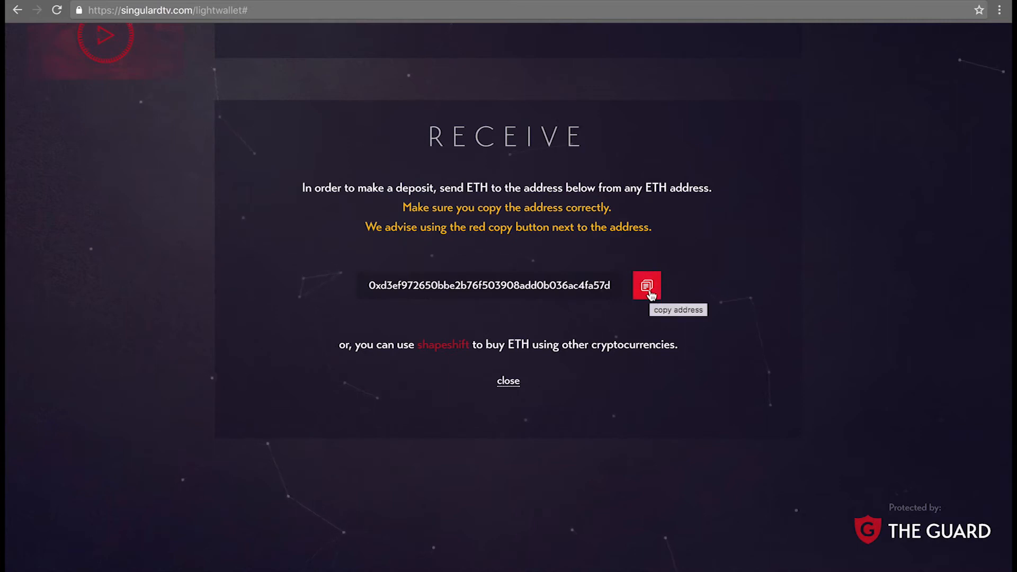
pyautogui.click(645, 285)
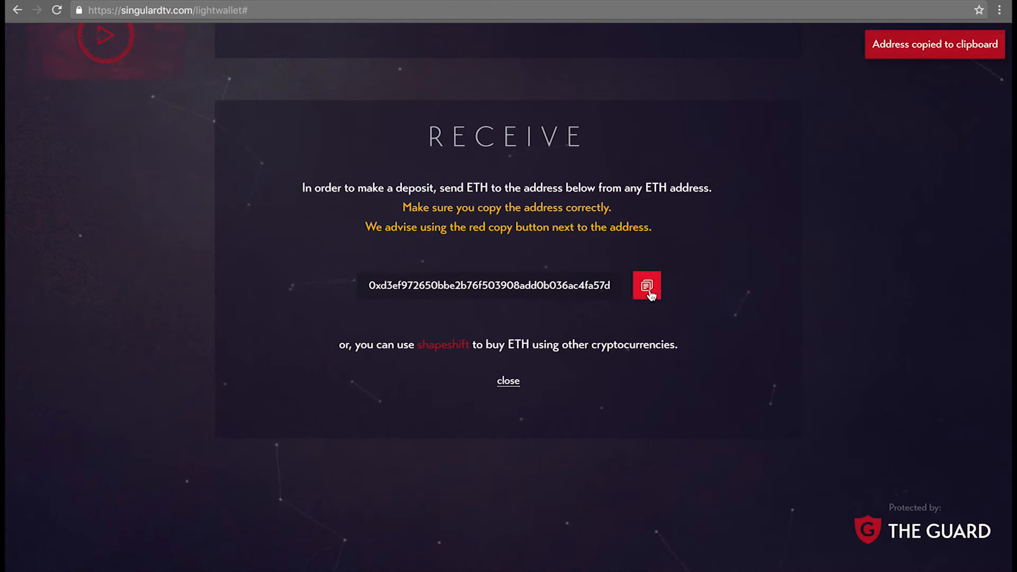
pyautogui.moveTo(445, 351)
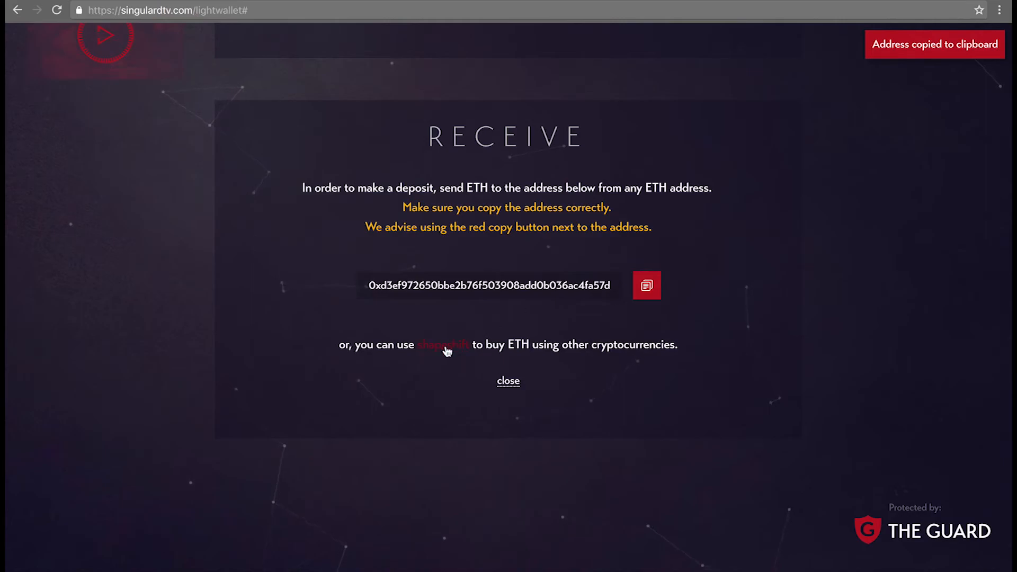
pyautogui.click(444, 345)
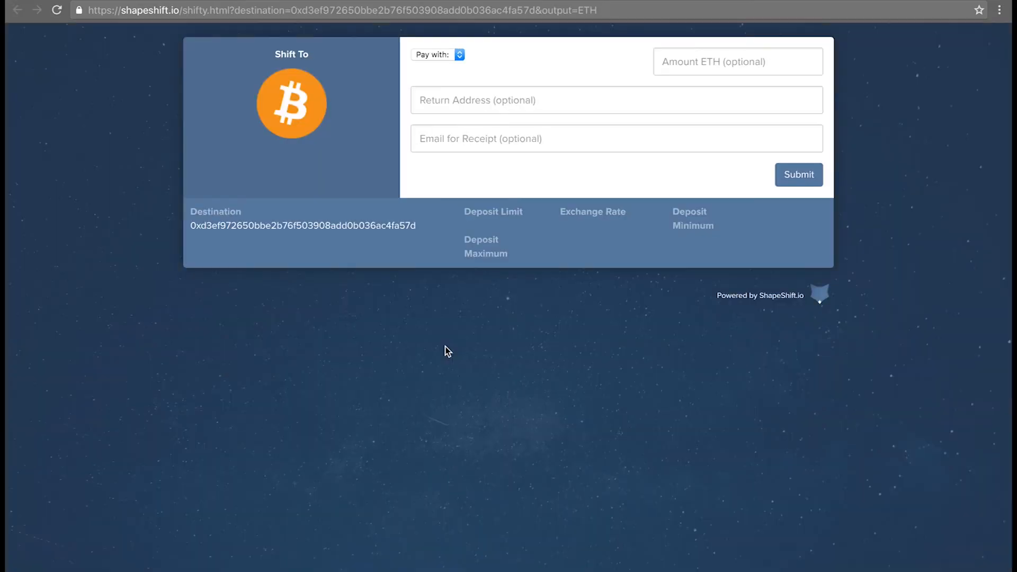
# Browse ShapeShift's list of coins to pay with, then close the page
pyautogui.click(438, 55)
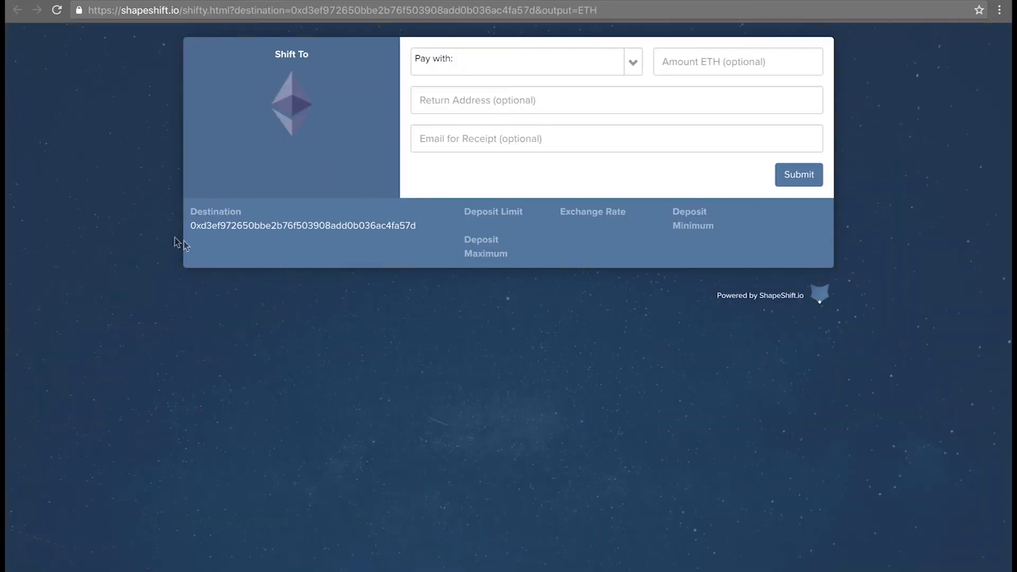
pyautogui.moveTo(216, 298)
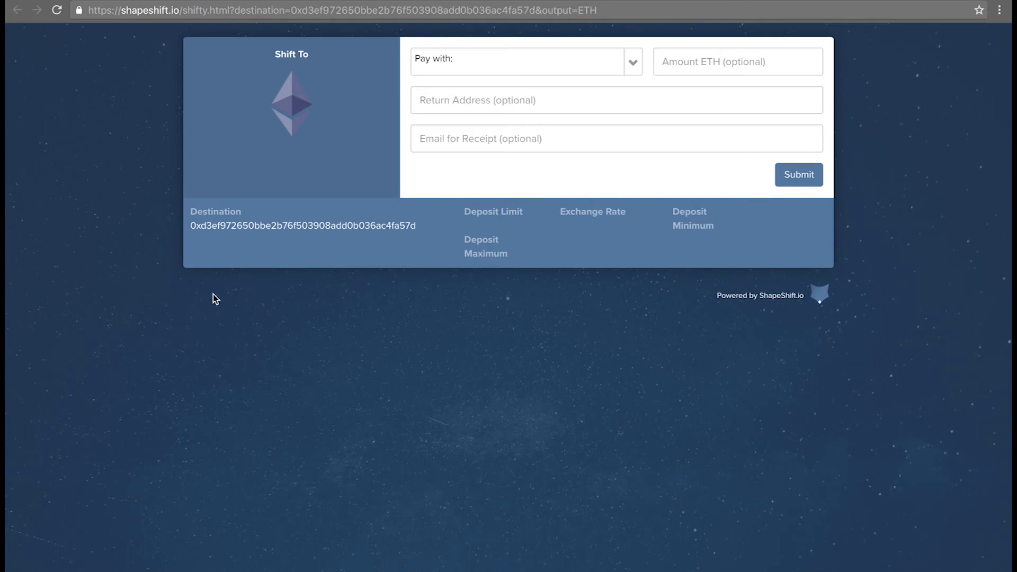
pyautogui.click(633, 61)
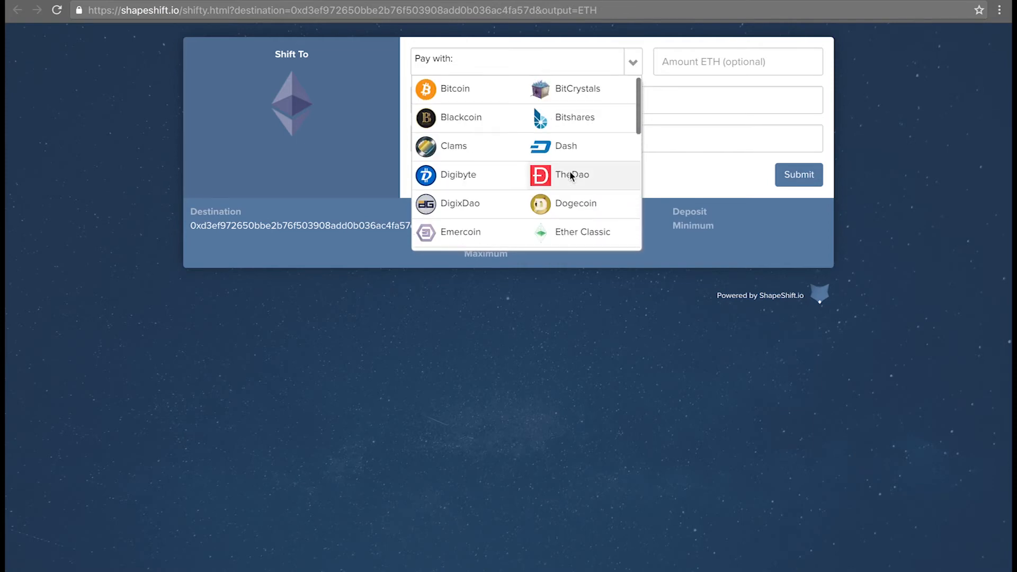
pyautogui.click(737, 61)
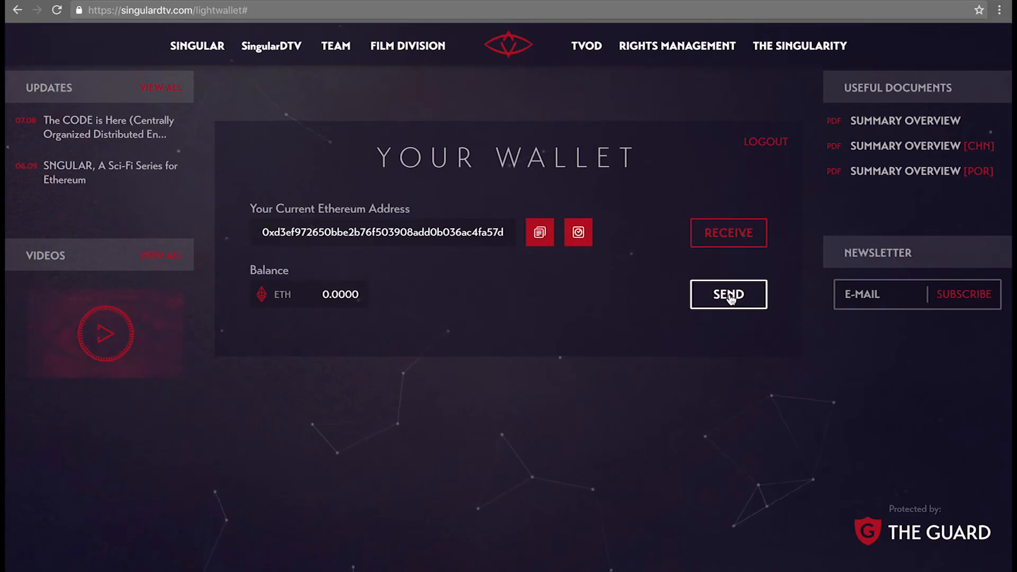
# Open the ETH send form, cancel without sending, and log out
pyautogui.click(728, 294)
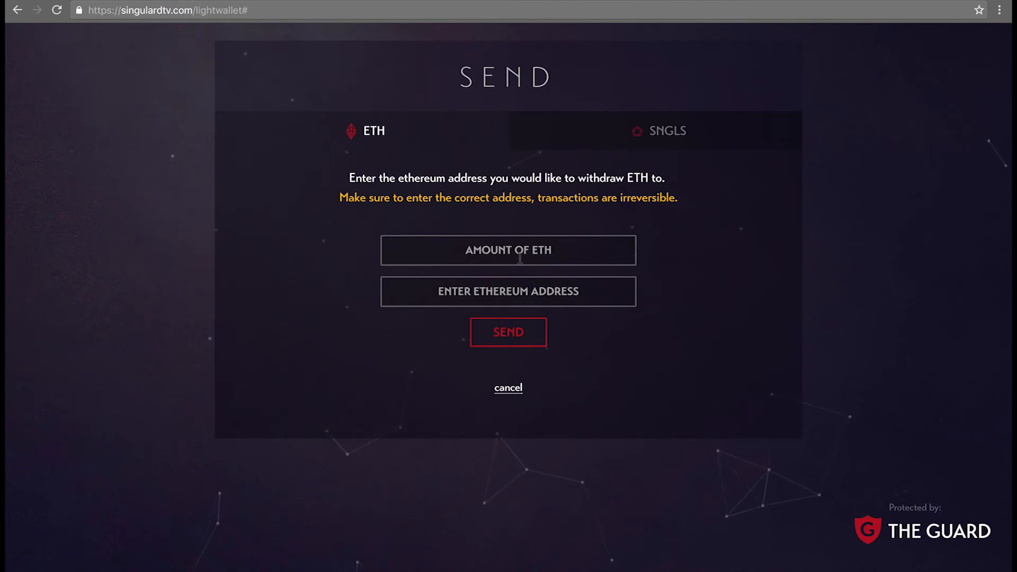
pyautogui.click(508, 251)
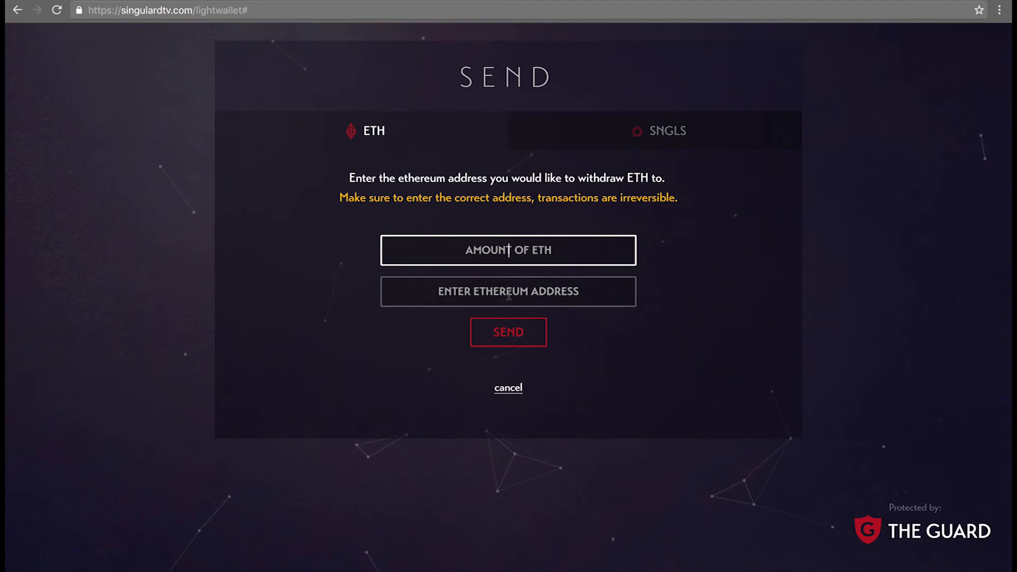
pyautogui.click(508, 291)
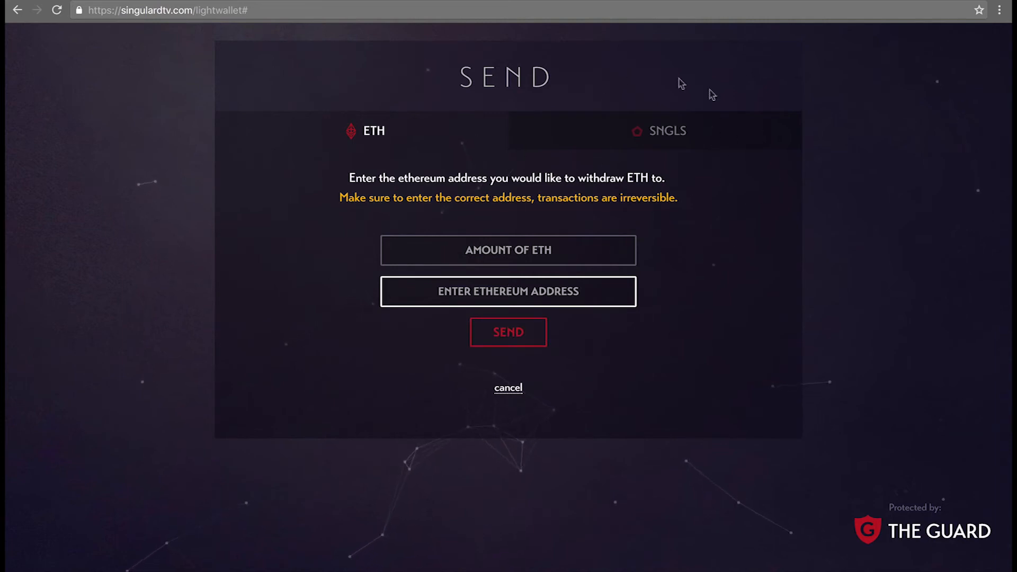
pyautogui.moveTo(749, 220)
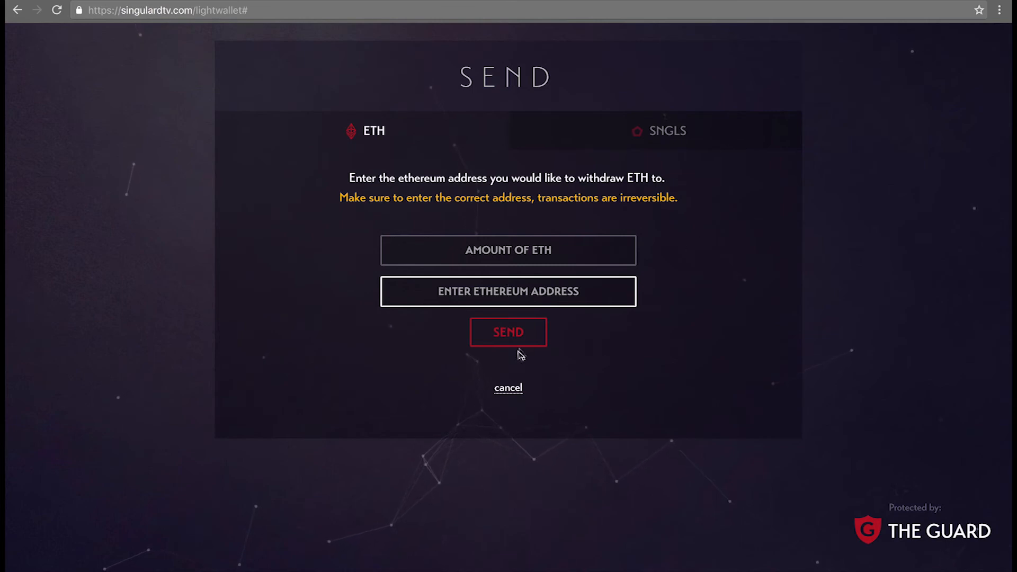
pyautogui.click(508, 387)
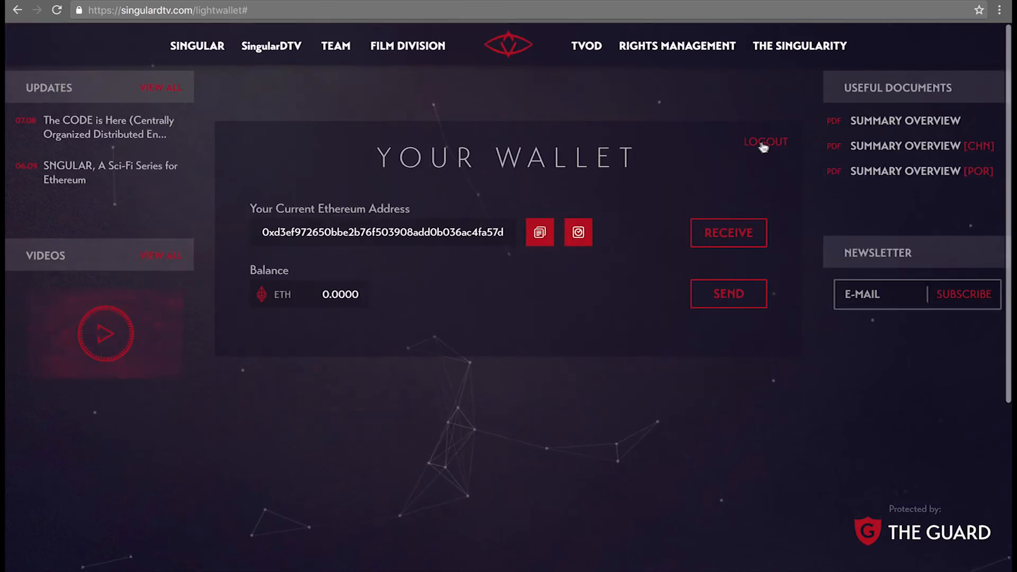
pyautogui.click(766, 141)
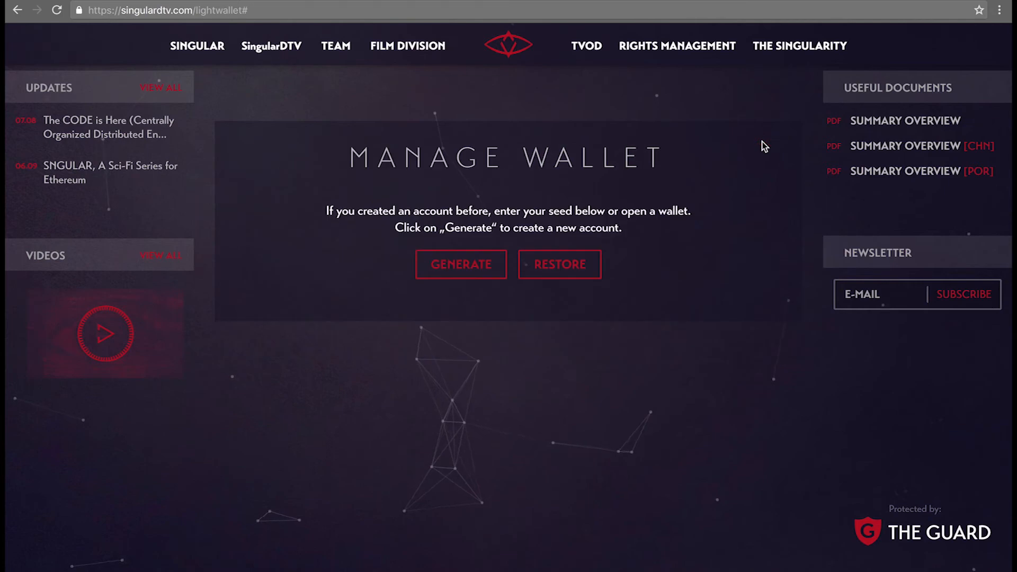
pyautogui.moveTo(514, 396)
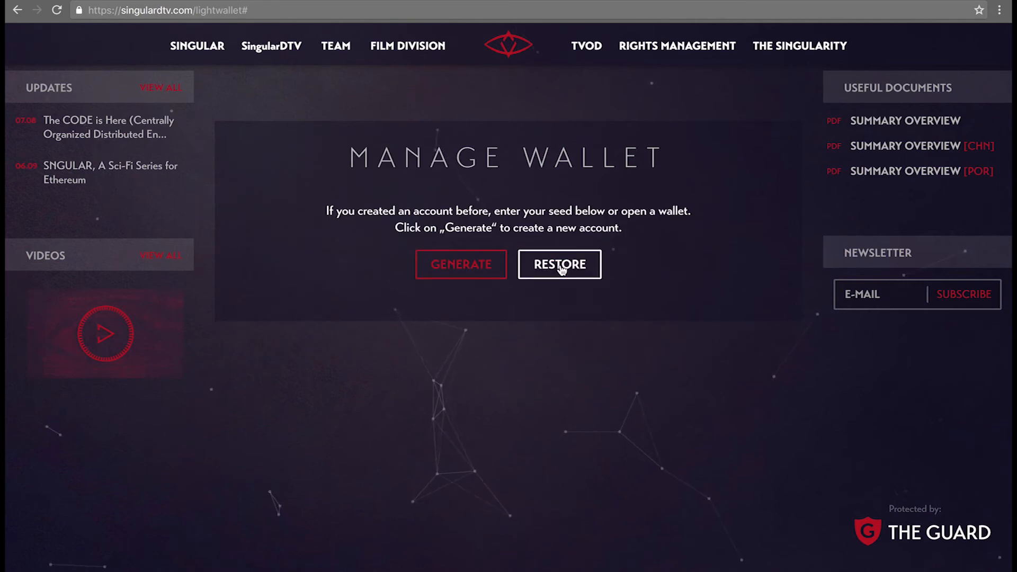
pyautogui.click(558, 264)
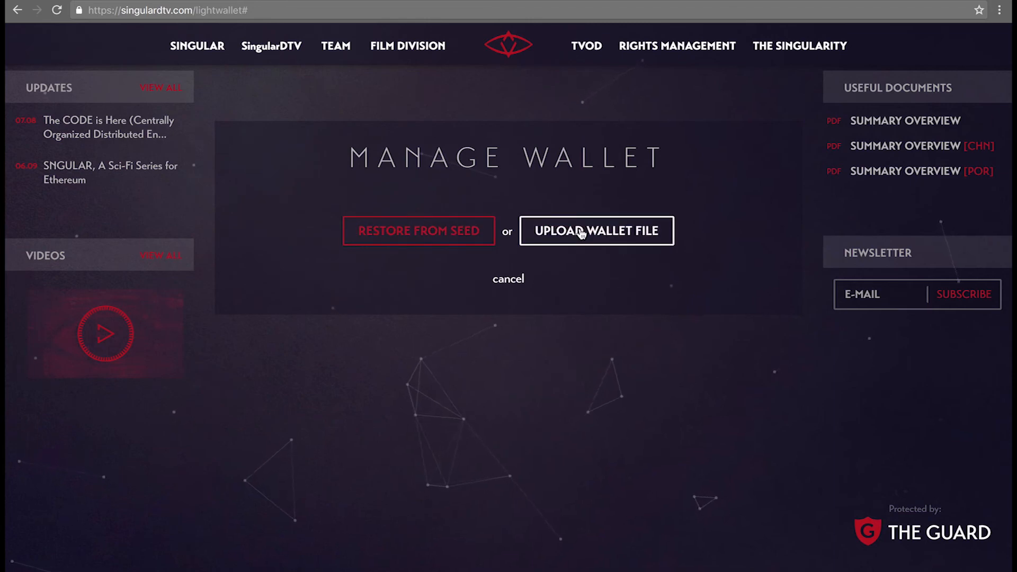
pyautogui.click(419, 231)
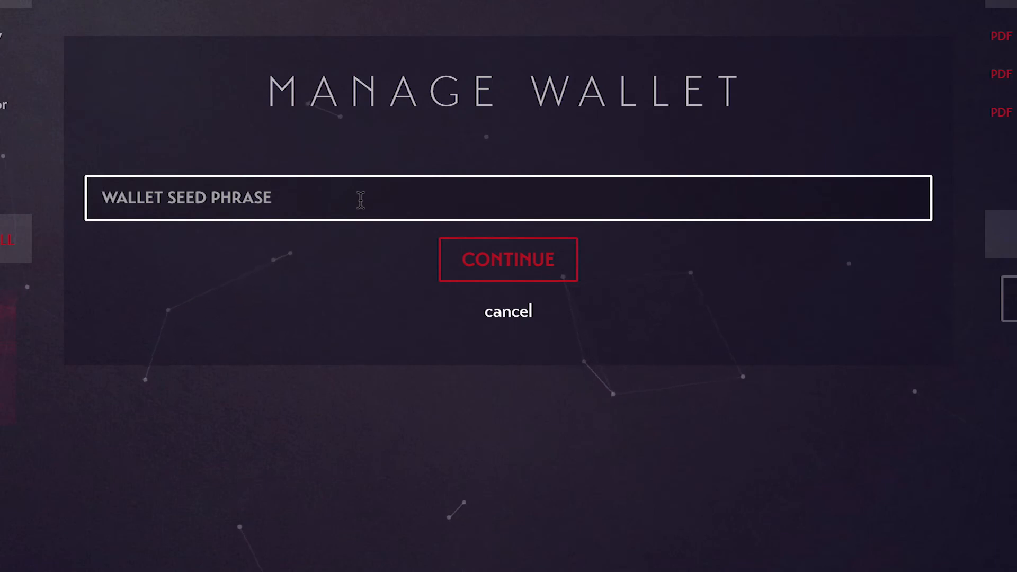
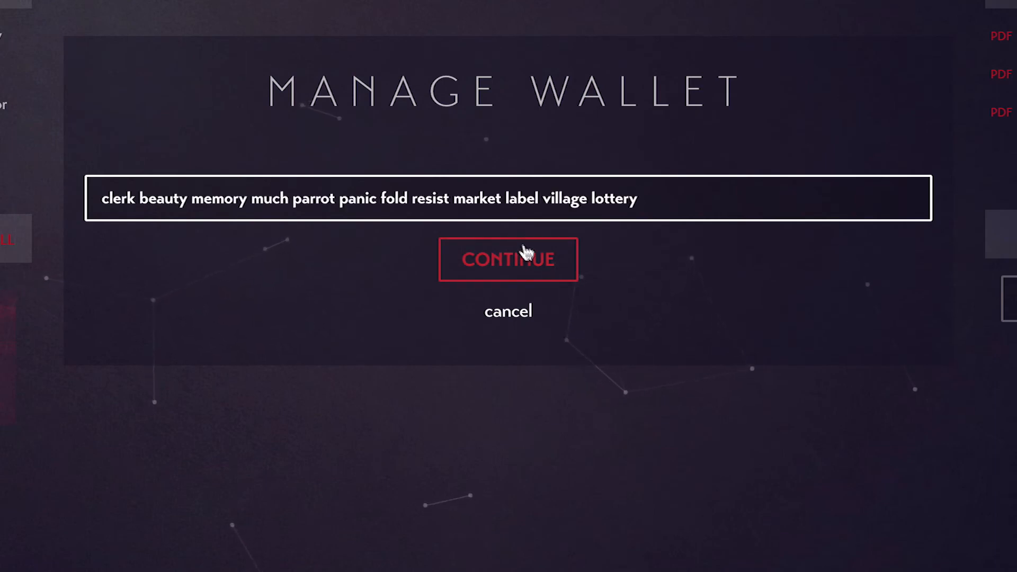
pyautogui.click(508, 259)
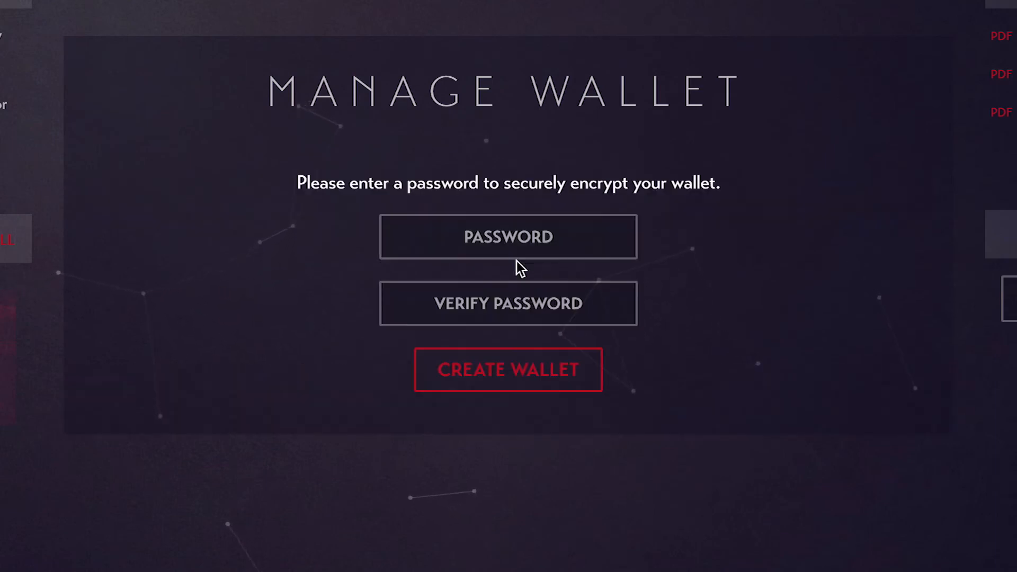
# Protect the restored wallet with a password and continue to its dashboard
pyautogui.click(509, 237)
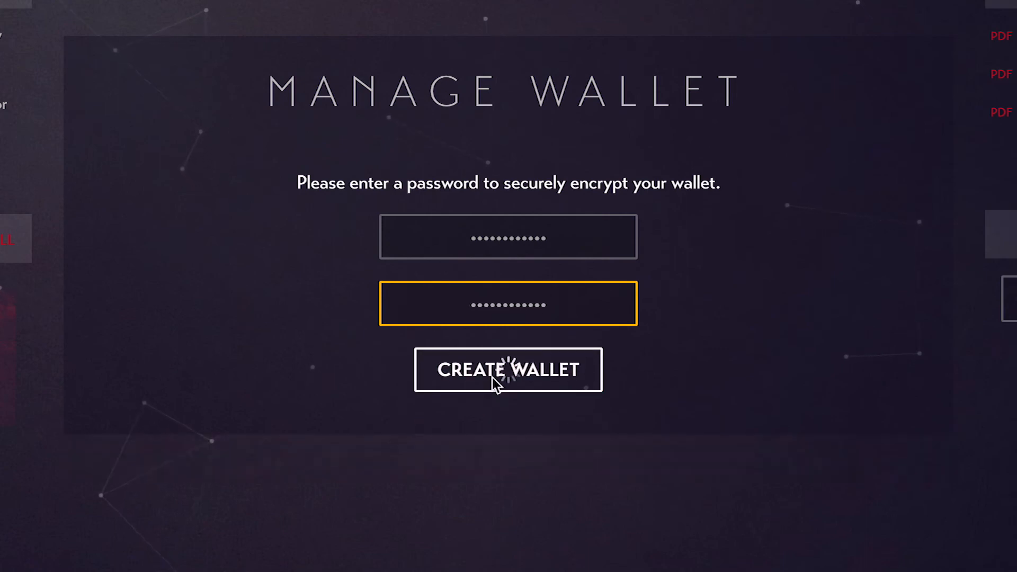
pyautogui.click(509, 369)
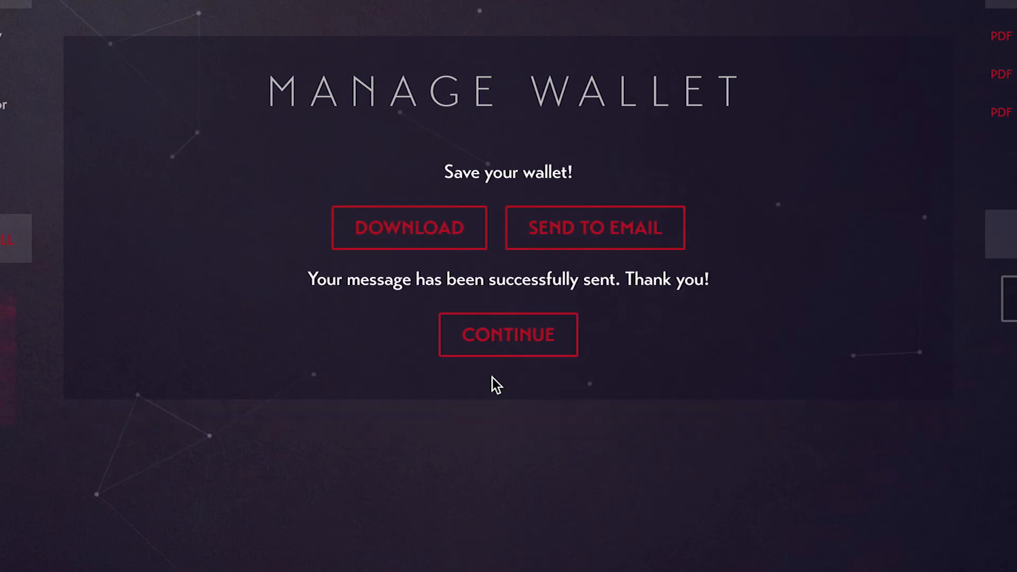
pyautogui.moveTo(410, 228)
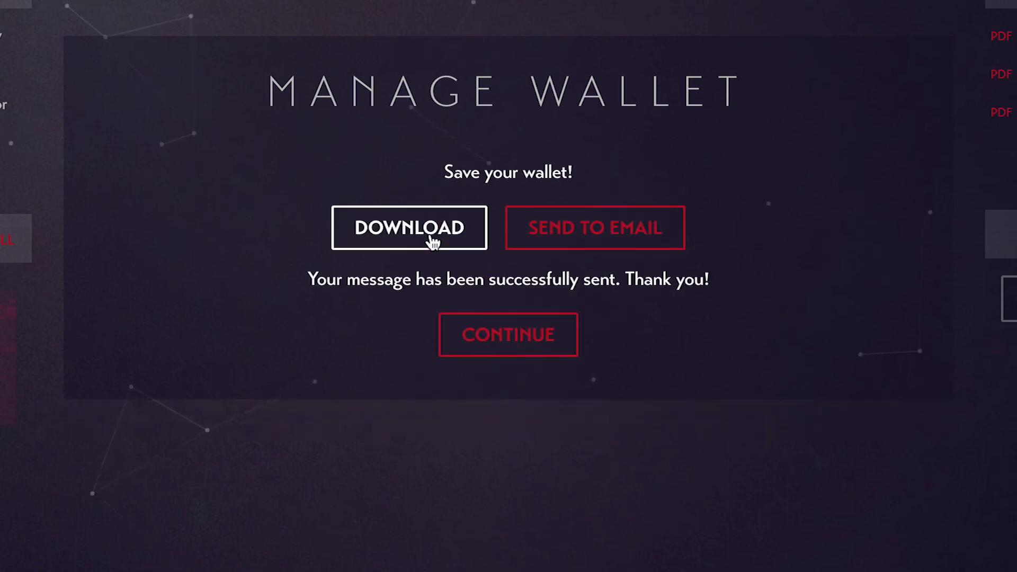
pyautogui.moveTo(595, 227)
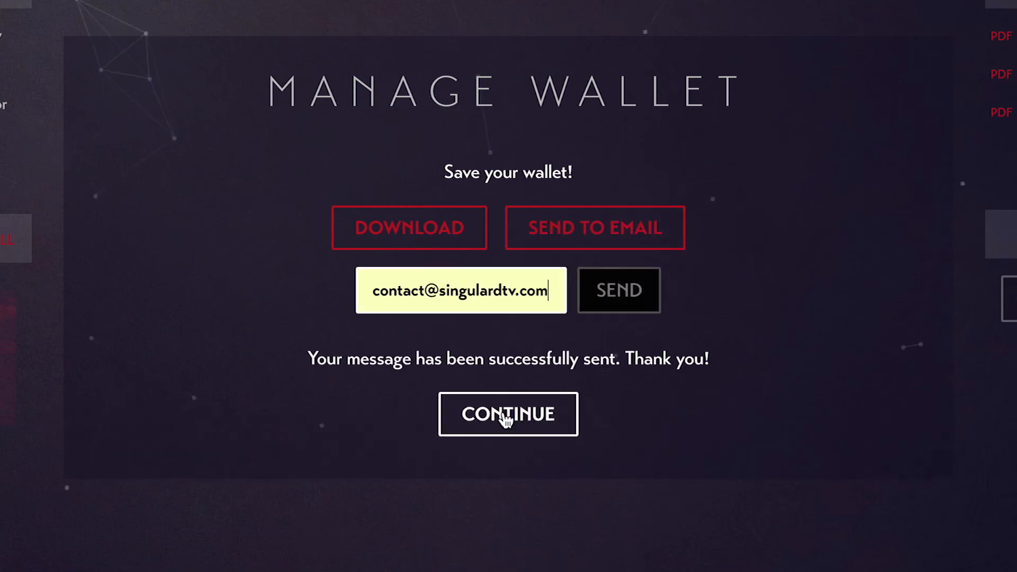
pyautogui.click(509, 414)
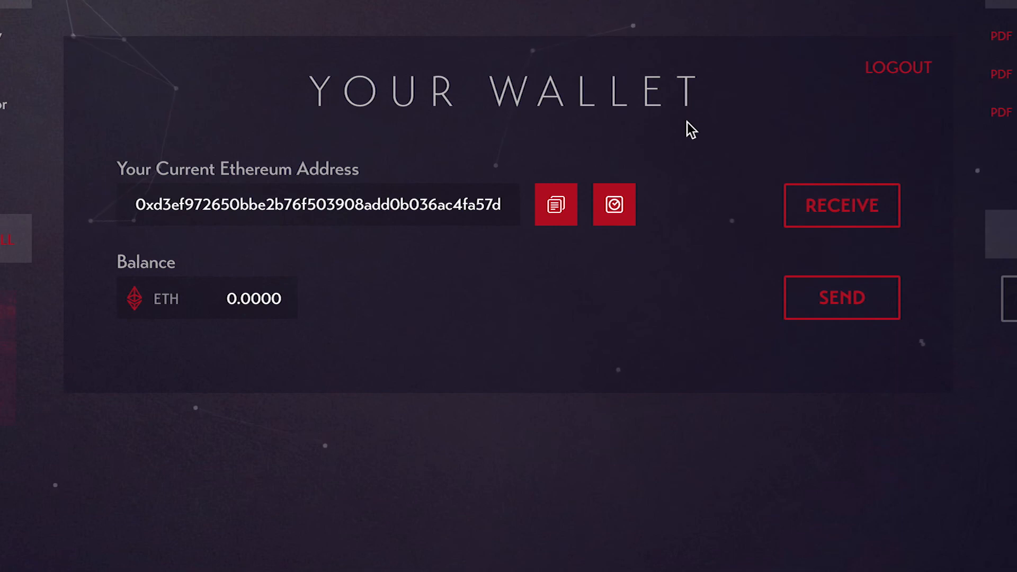
pyautogui.moveTo(705, 179)
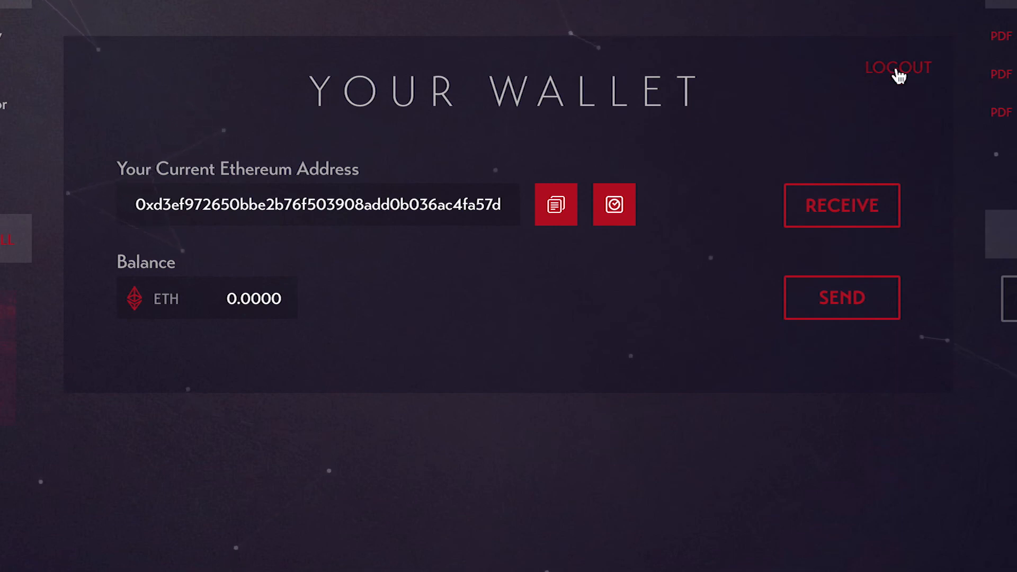
# Log out and reopen the wallet by uploading sngular_wallet (Demo).txt
pyautogui.click(898, 67)
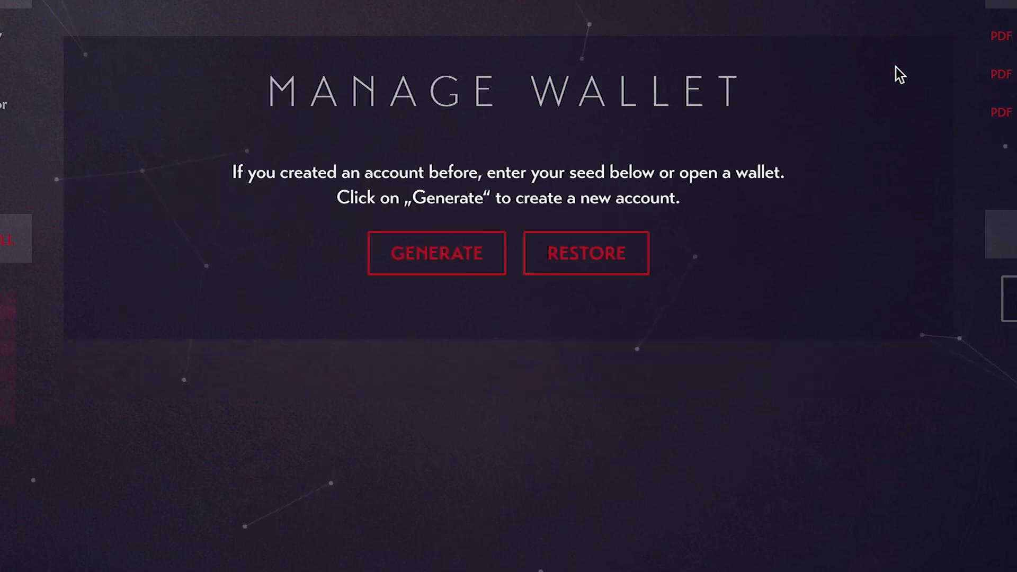
pyautogui.moveTo(586, 253)
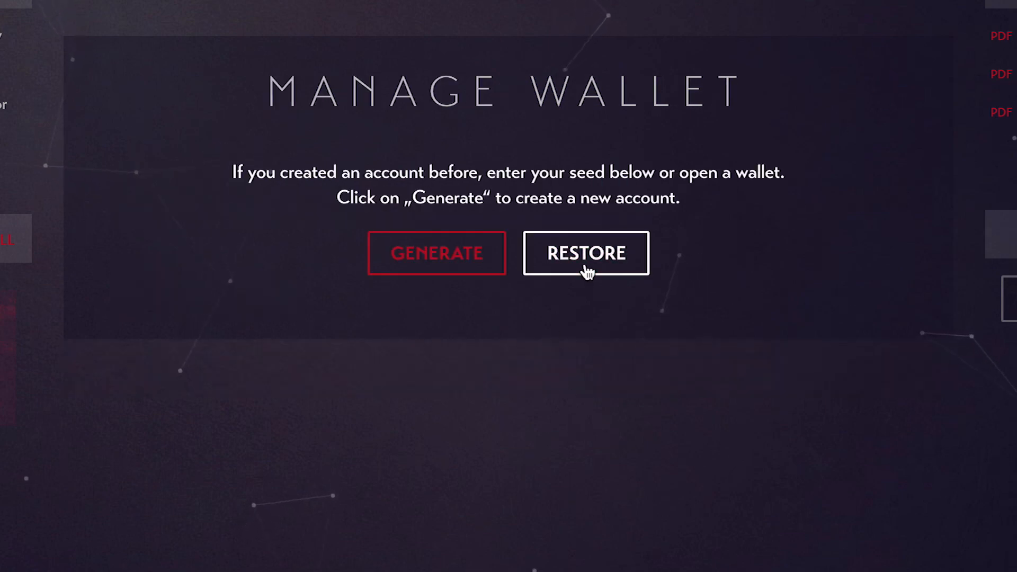
pyautogui.click(585, 253)
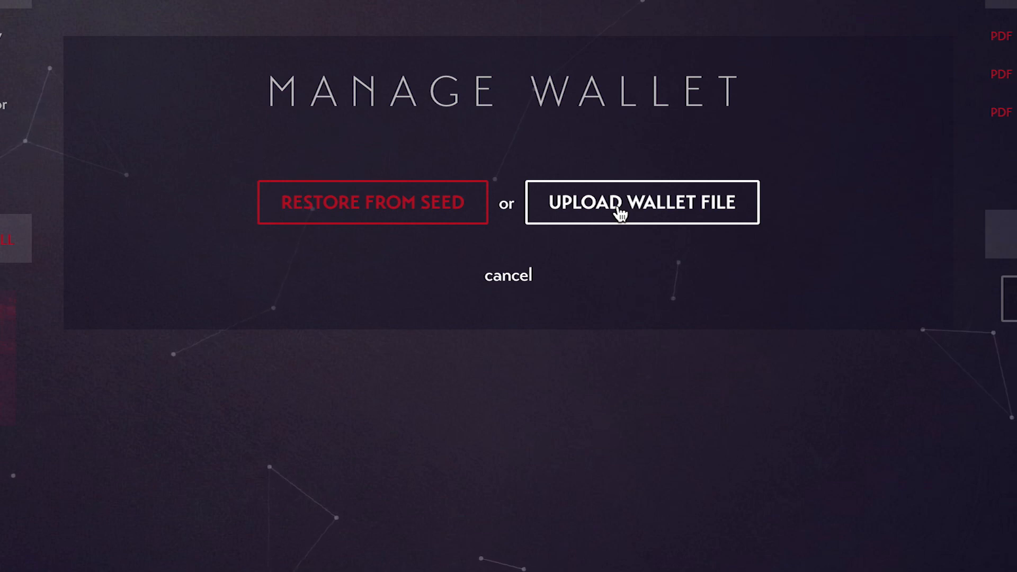
pyautogui.click(642, 202)
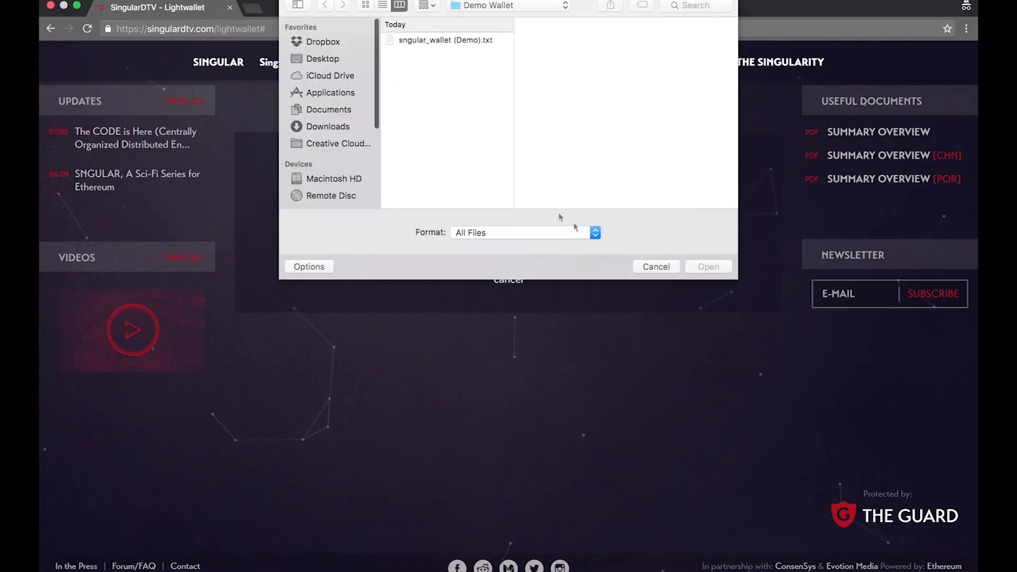
pyautogui.click(445, 40)
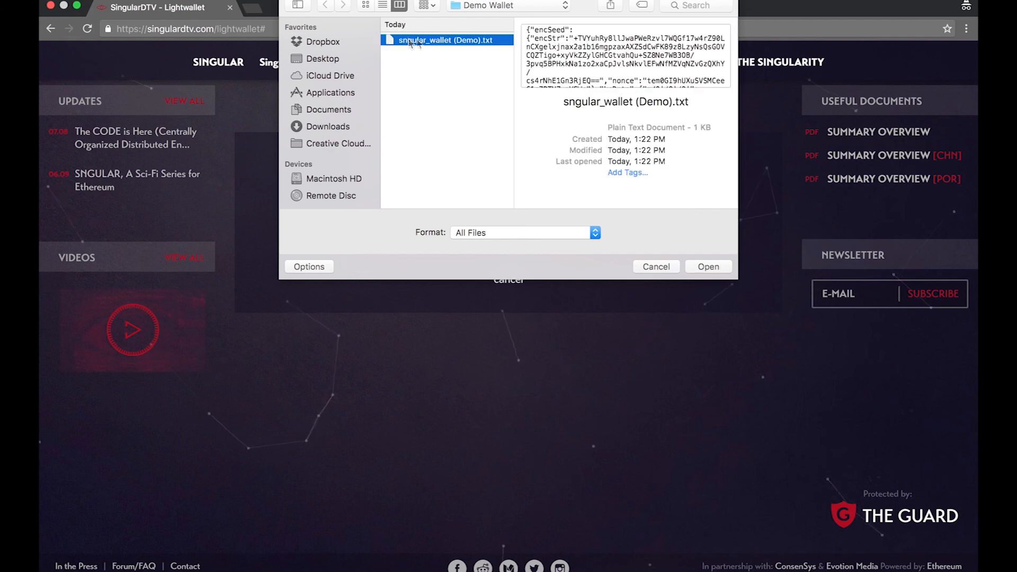
pyautogui.click(708, 266)
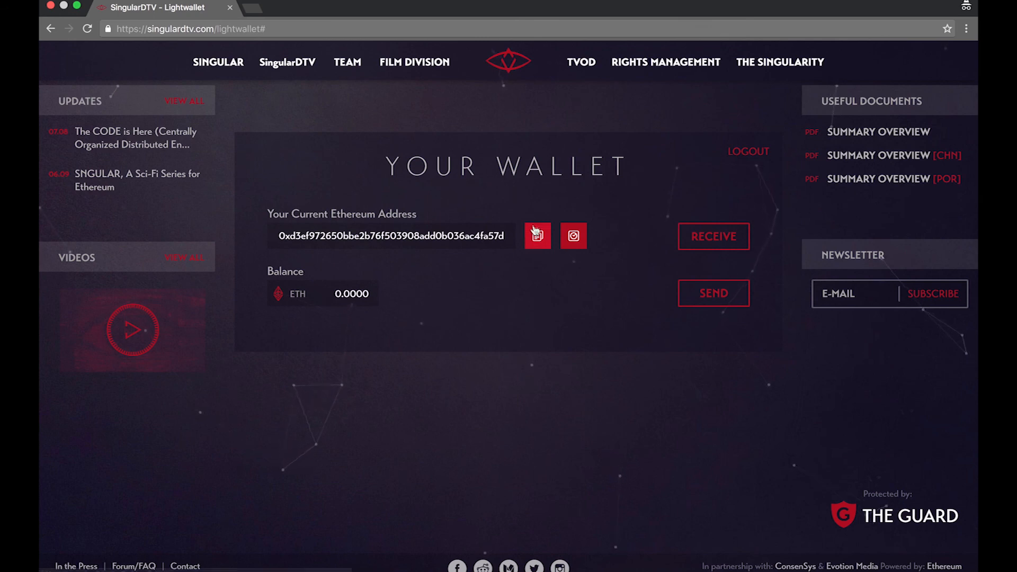
# Copy the wallet's Ethereum address, then log out to the Manage Wallet screen
pyautogui.click(538, 235)
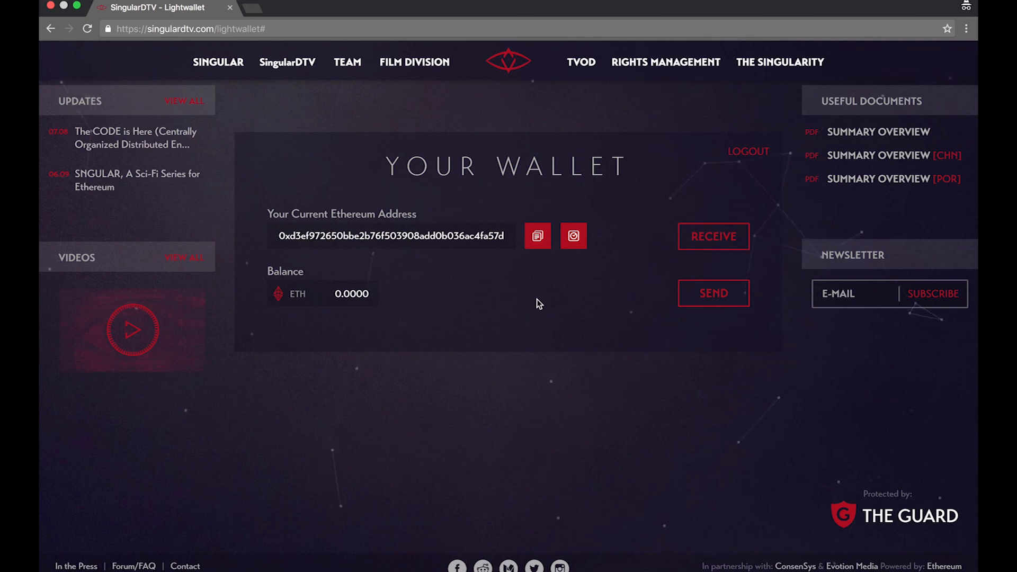
pyautogui.click(748, 151)
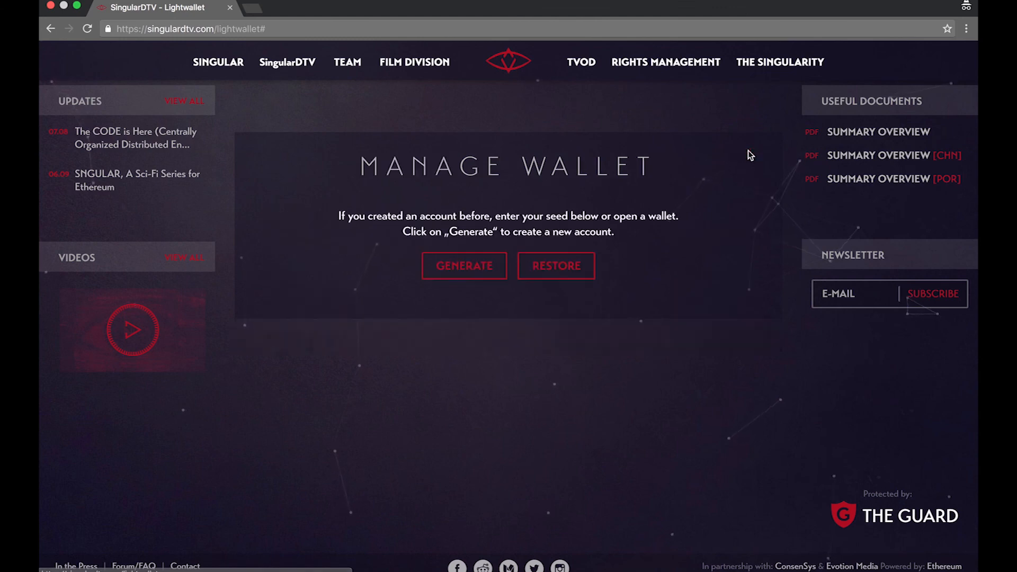